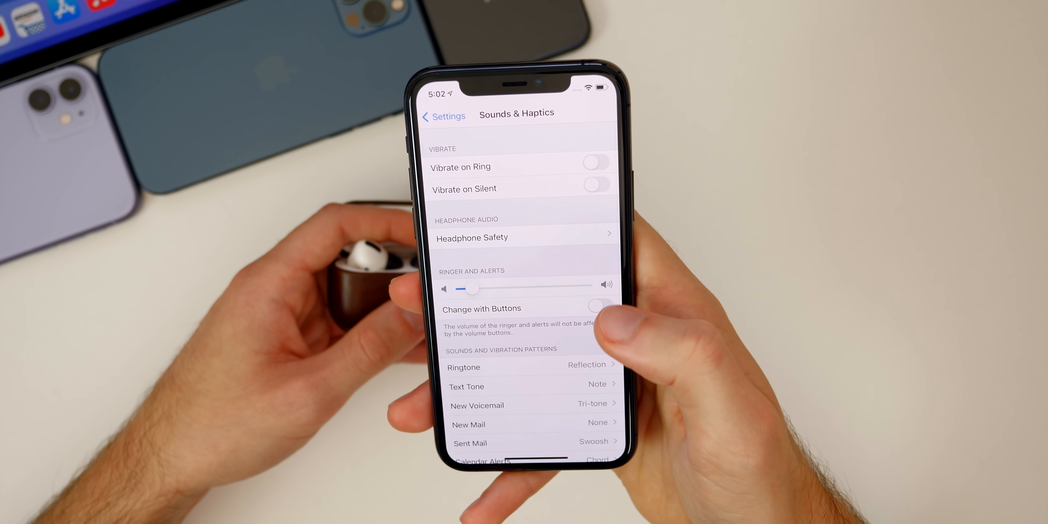
- Show the Stills collection of new iOS 14.2 wallpapers and browse through them
{"action": "left_click", "coordinate": [472, 237]}
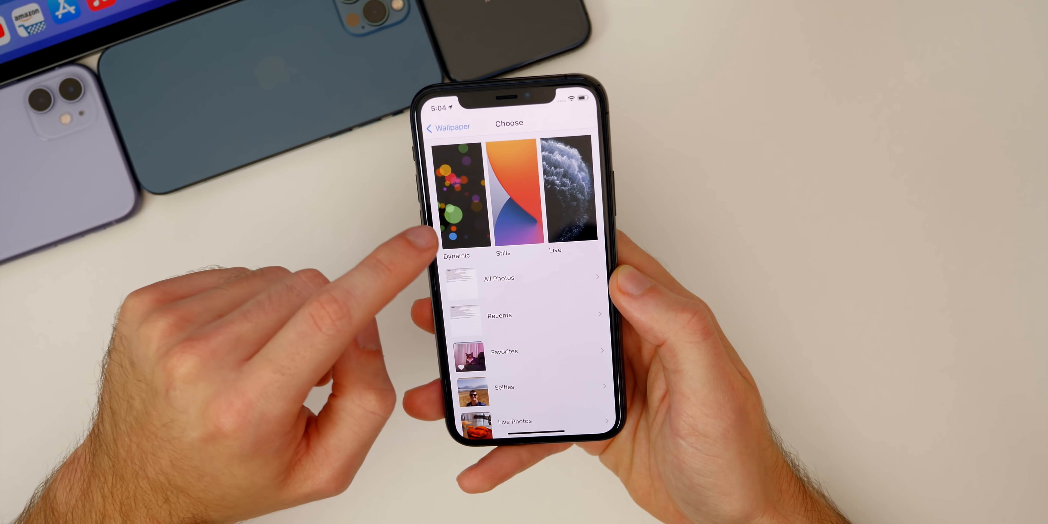
{"action": "left_click", "coordinate": [503, 190]}
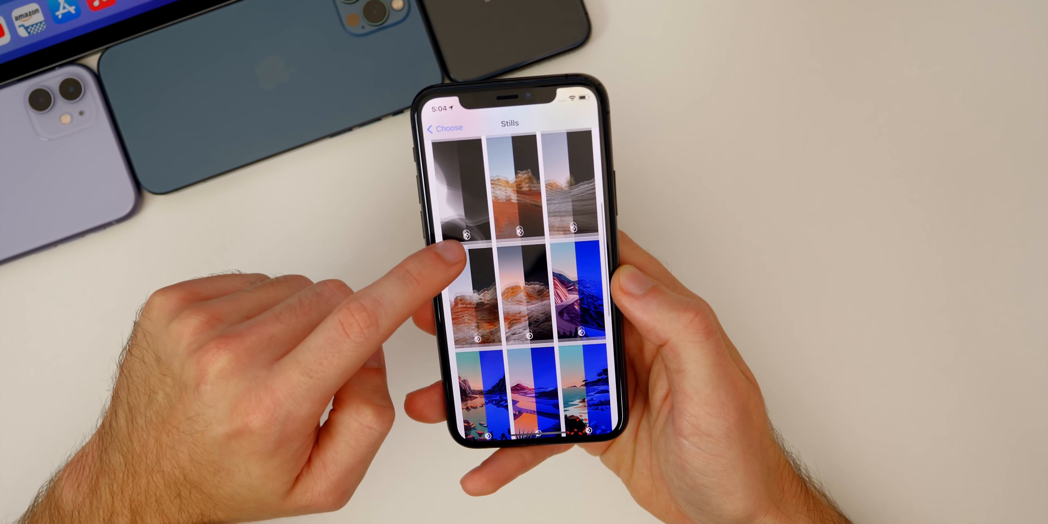
{"action": "scroll", "scroll_direction": "up", "scroll_amount": 3}
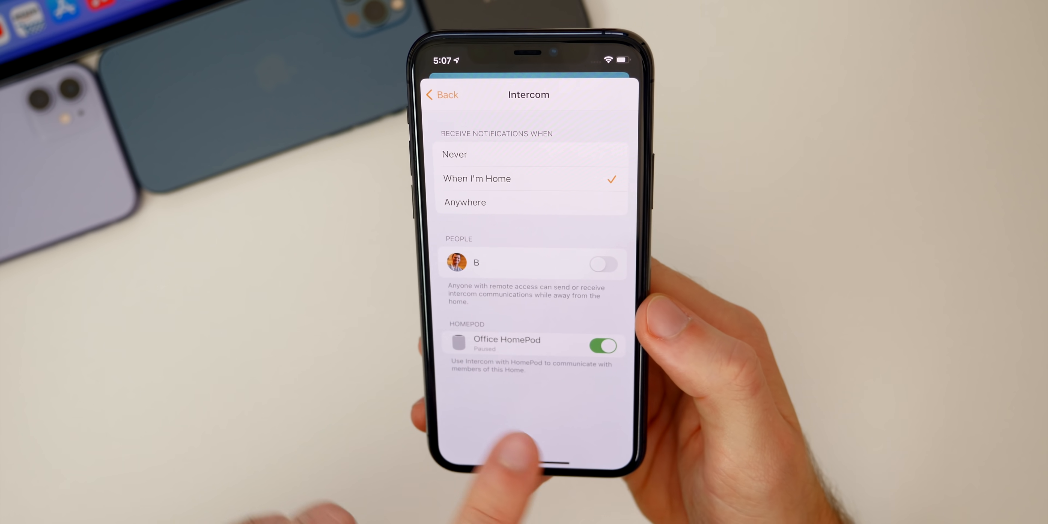
- Enable Intercom for the household member under People, then dismiss the Intercom settings
{"action": "left_click", "coordinate": [602, 263]}
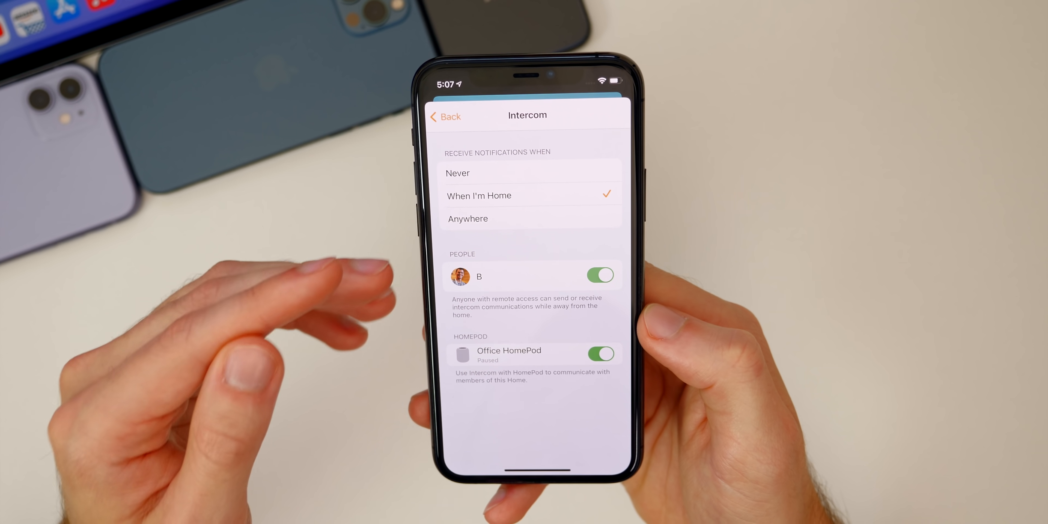
{"action": "left_click_drag", "start_coordinate": [602, 73], "coordinate": [602, 268]}
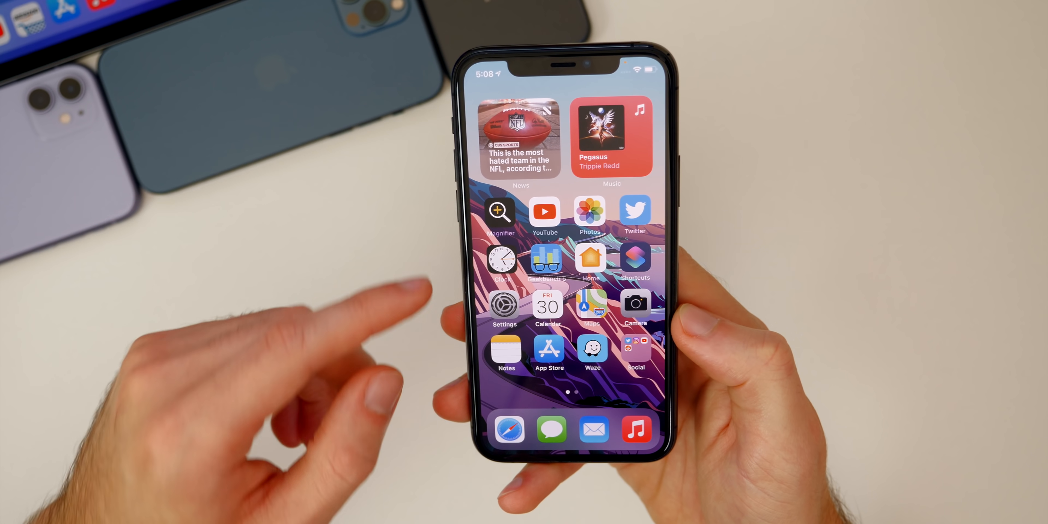
{"action": "scroll", "scroll_direction": "down", "scroll_amount": 3}
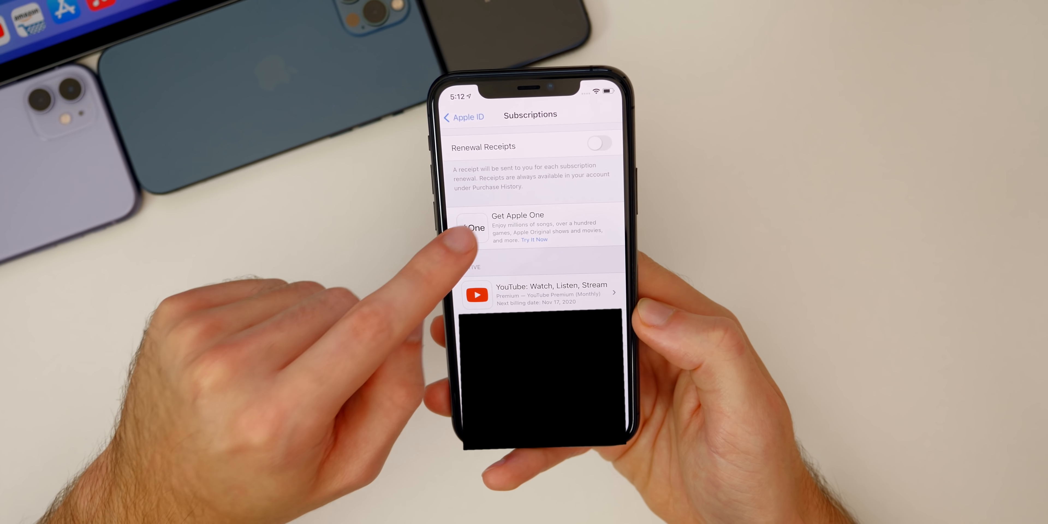
- View the Apple One offer's Individual plan contents and compare them with the Family plan
{"action": "left_click", "coordinate": [534, 241]}
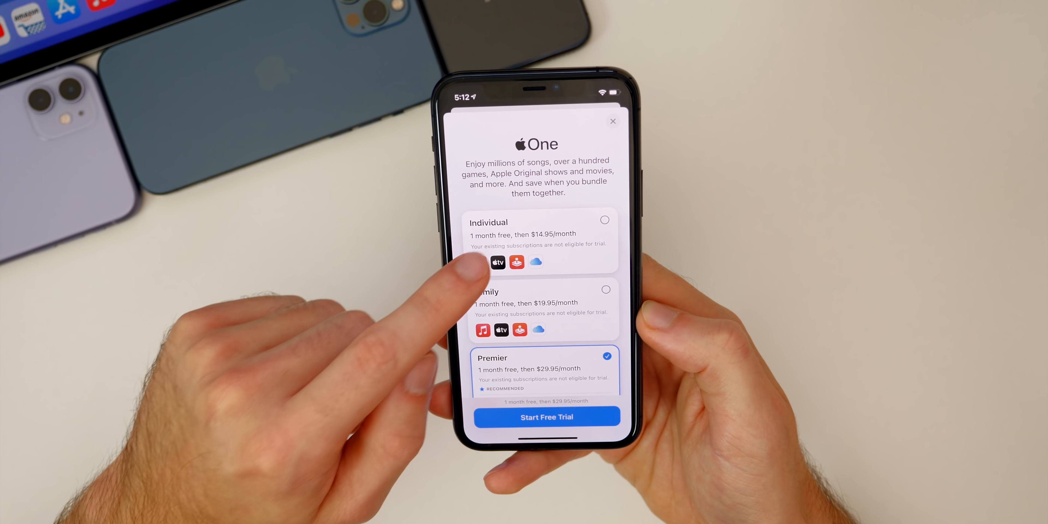
{"action": "left_click", "coordinate": [538, 231]}
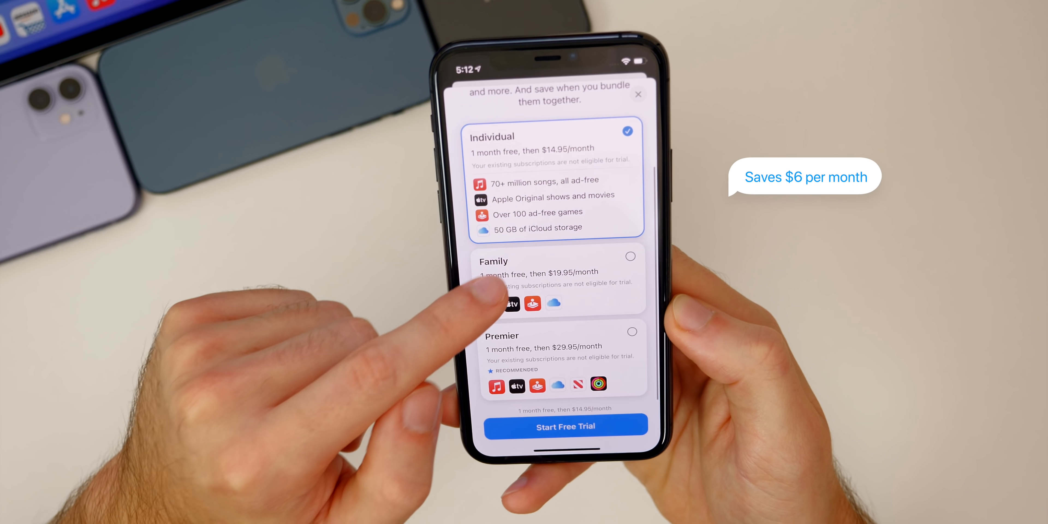
{"action": "left_click", "coordinate": [560, 281]}
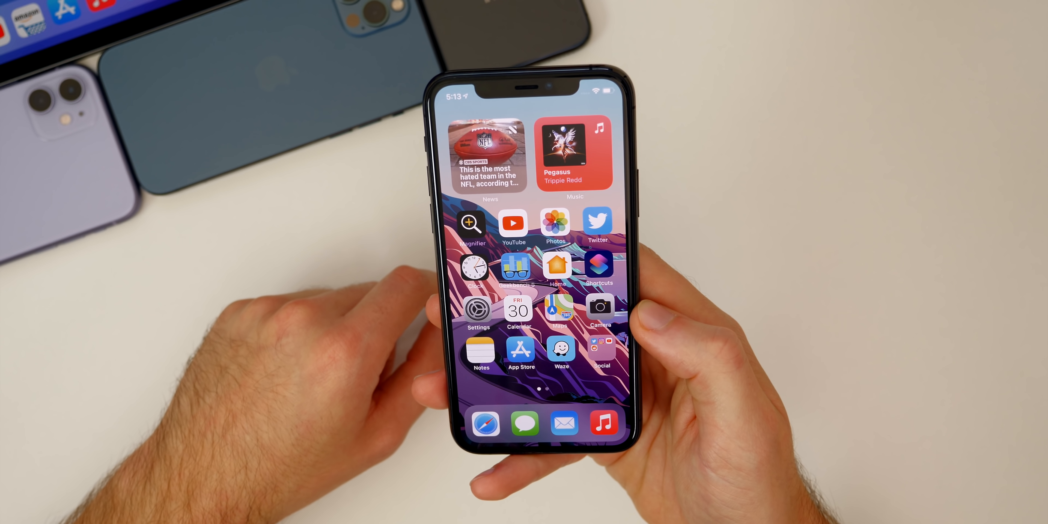
- Show the Calendar day view for Tuesday, November 17, 2020
{"action": "left_click", "coordinate": [518, 309]}
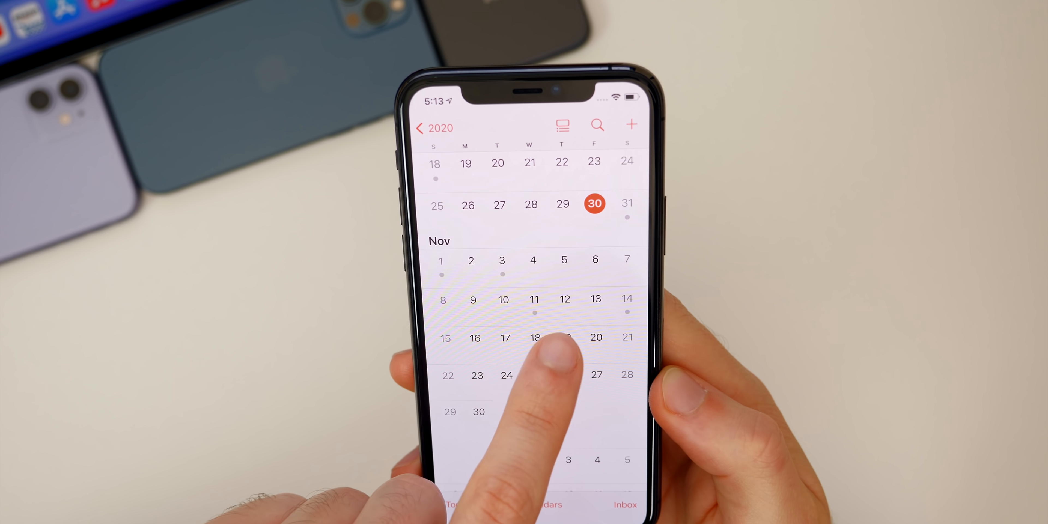
{"action": "left_click", "coordinate": [535, 337]}
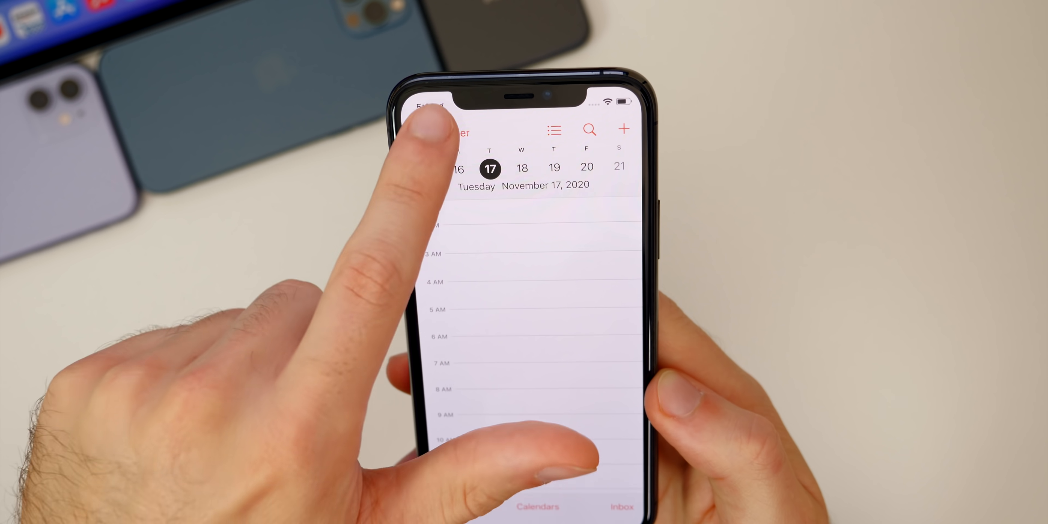